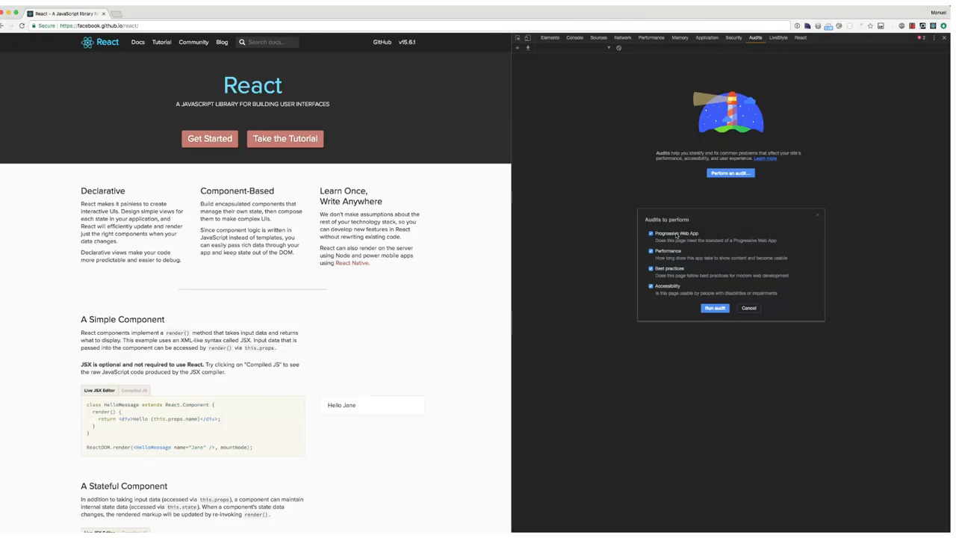
# - Run an Accessibility-only audit and expand the insufficient contrast ratio finding to list failing elements
pyautogui.click(651, 268)
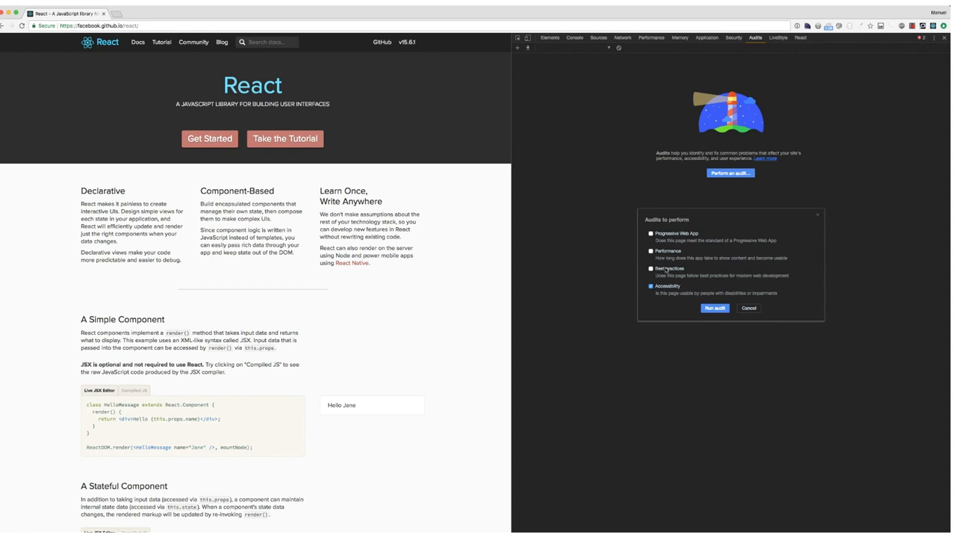
pyautogui.click(714, 308)
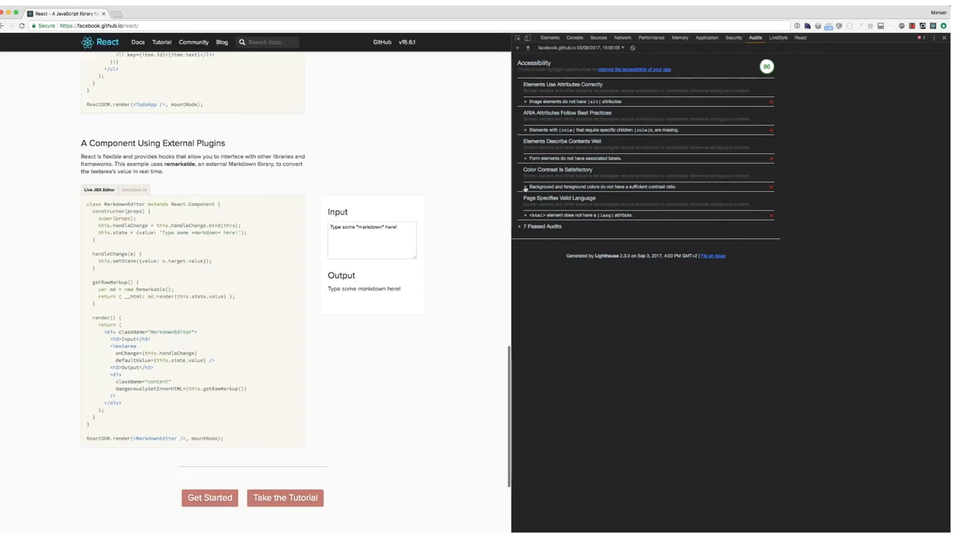
pyautogui.click(526, 187)
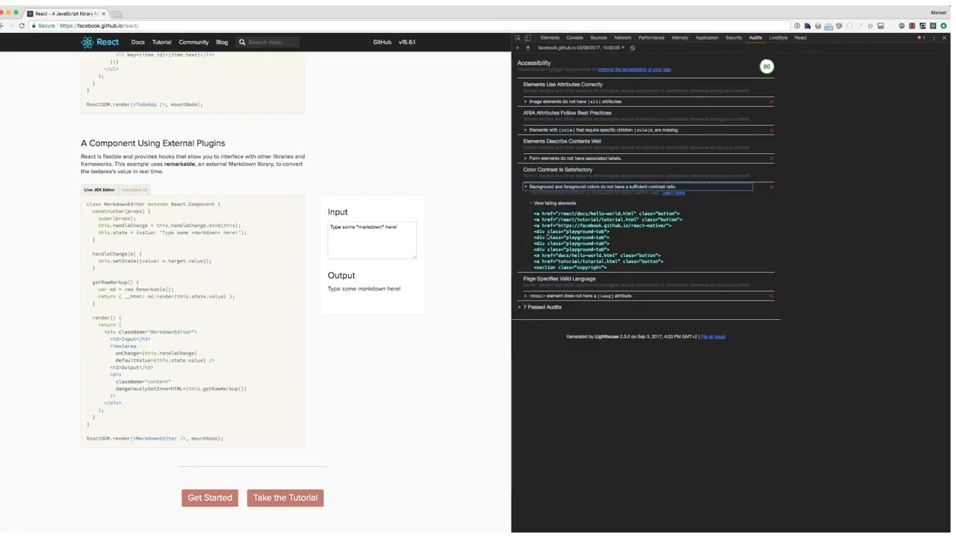